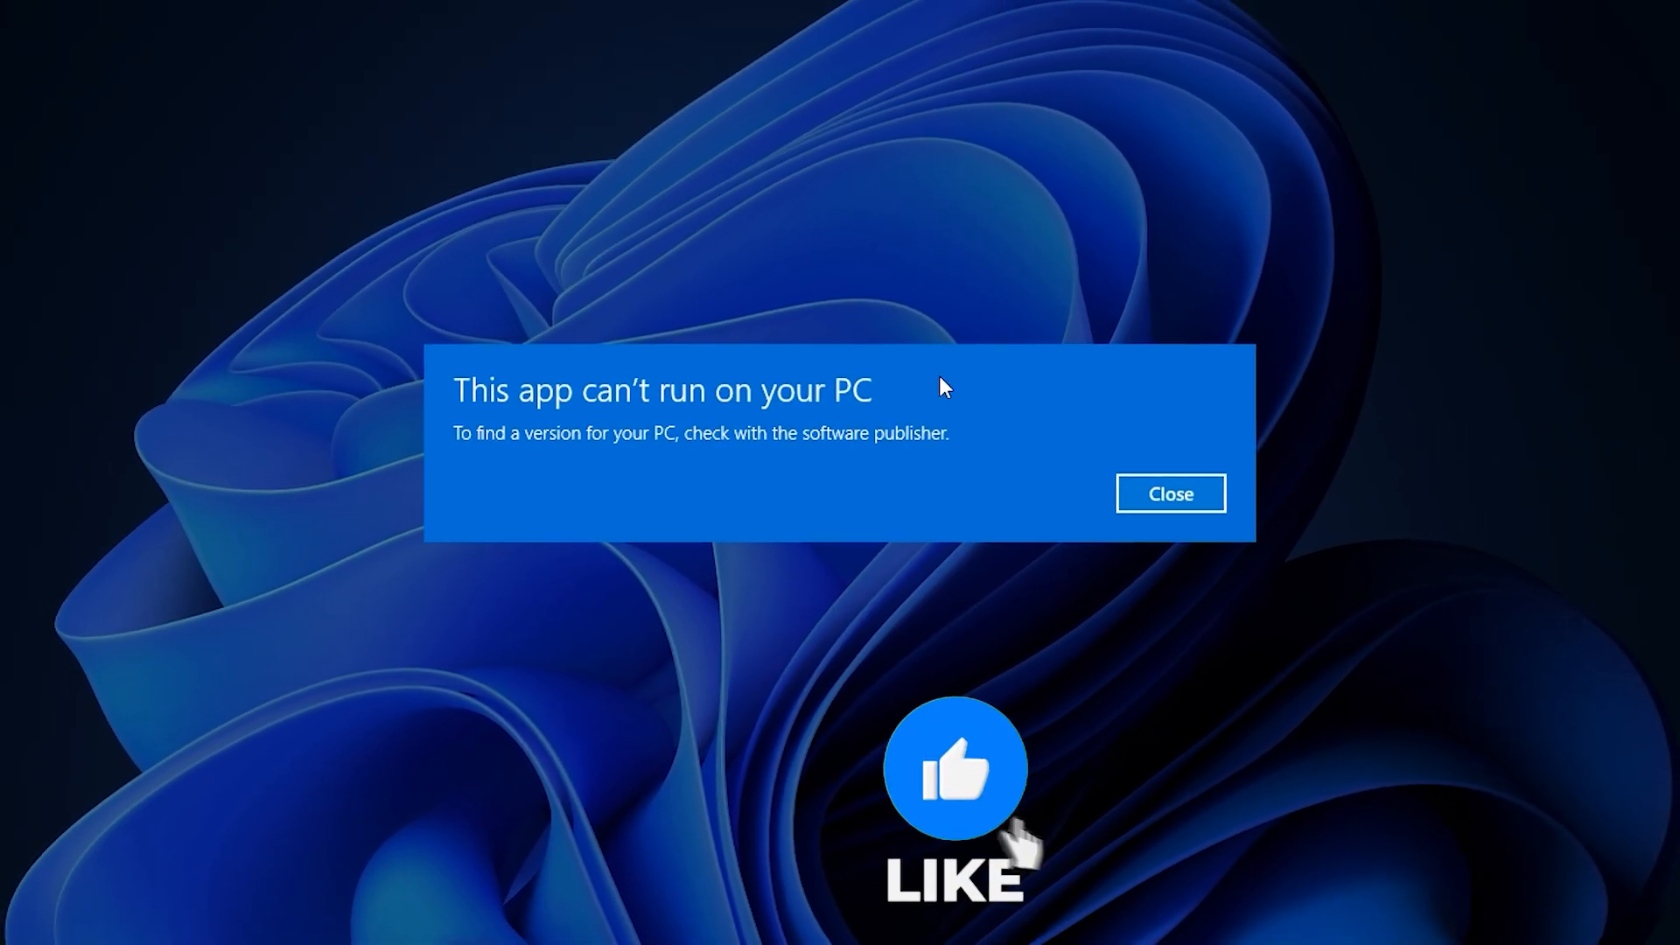
# Close the 'This app can't run on your PC' error dialog
pyautogui.click(1170, 494)
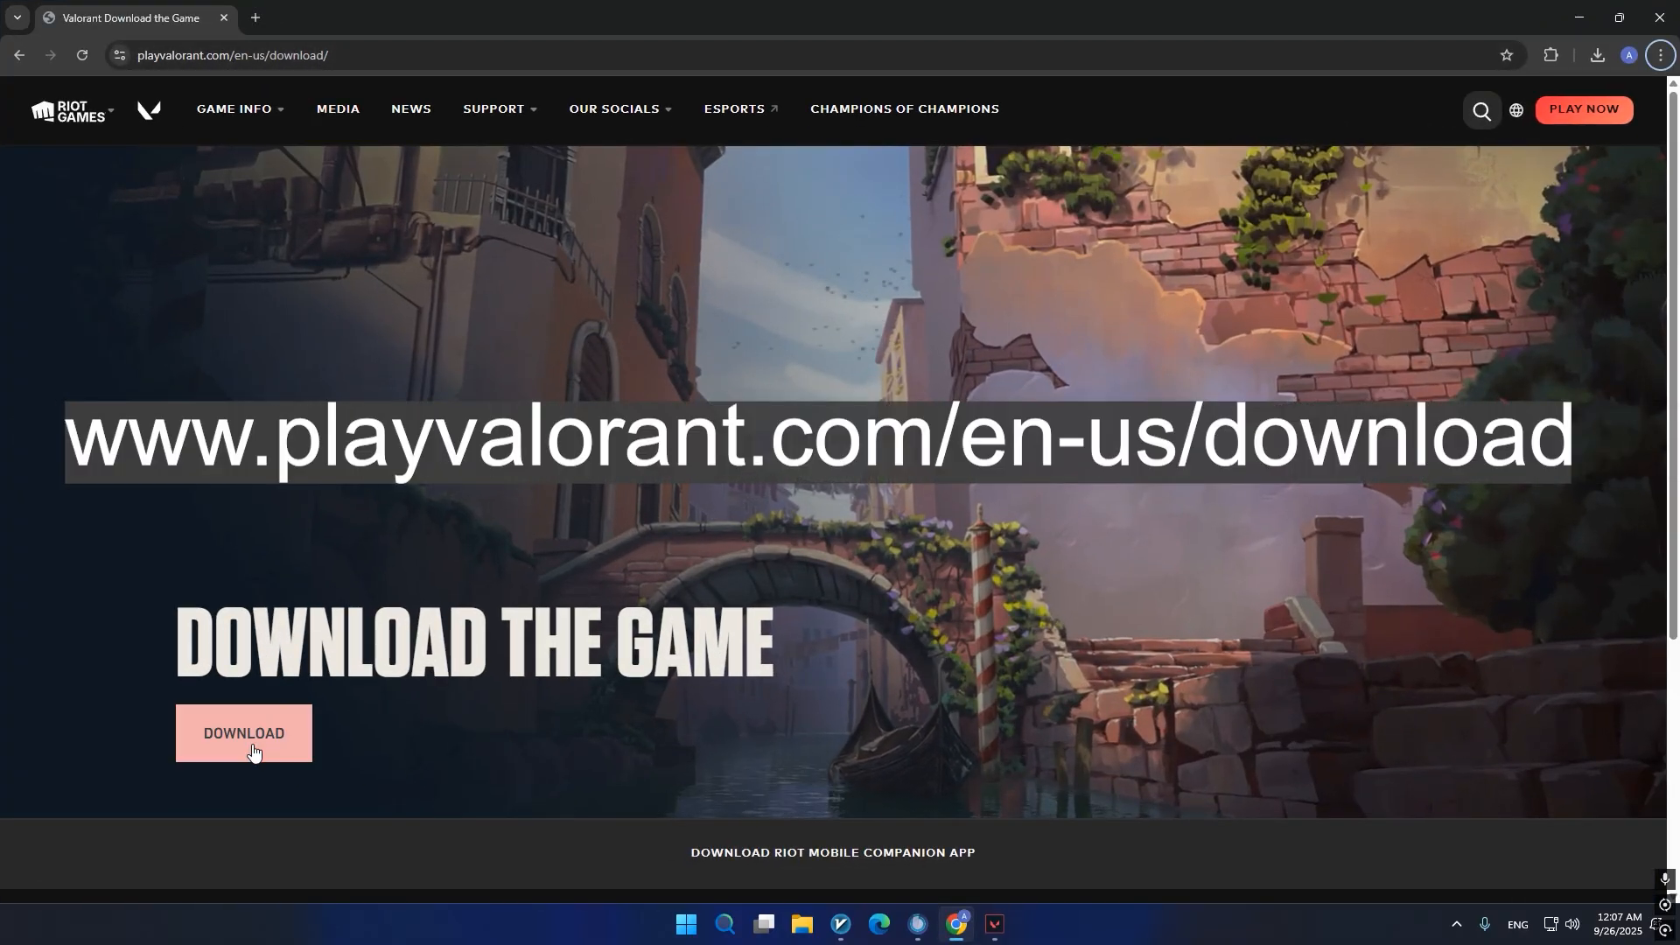
# Download the Valorant installer from the playvalorant.com download page
pyautogui.click(244, 733)
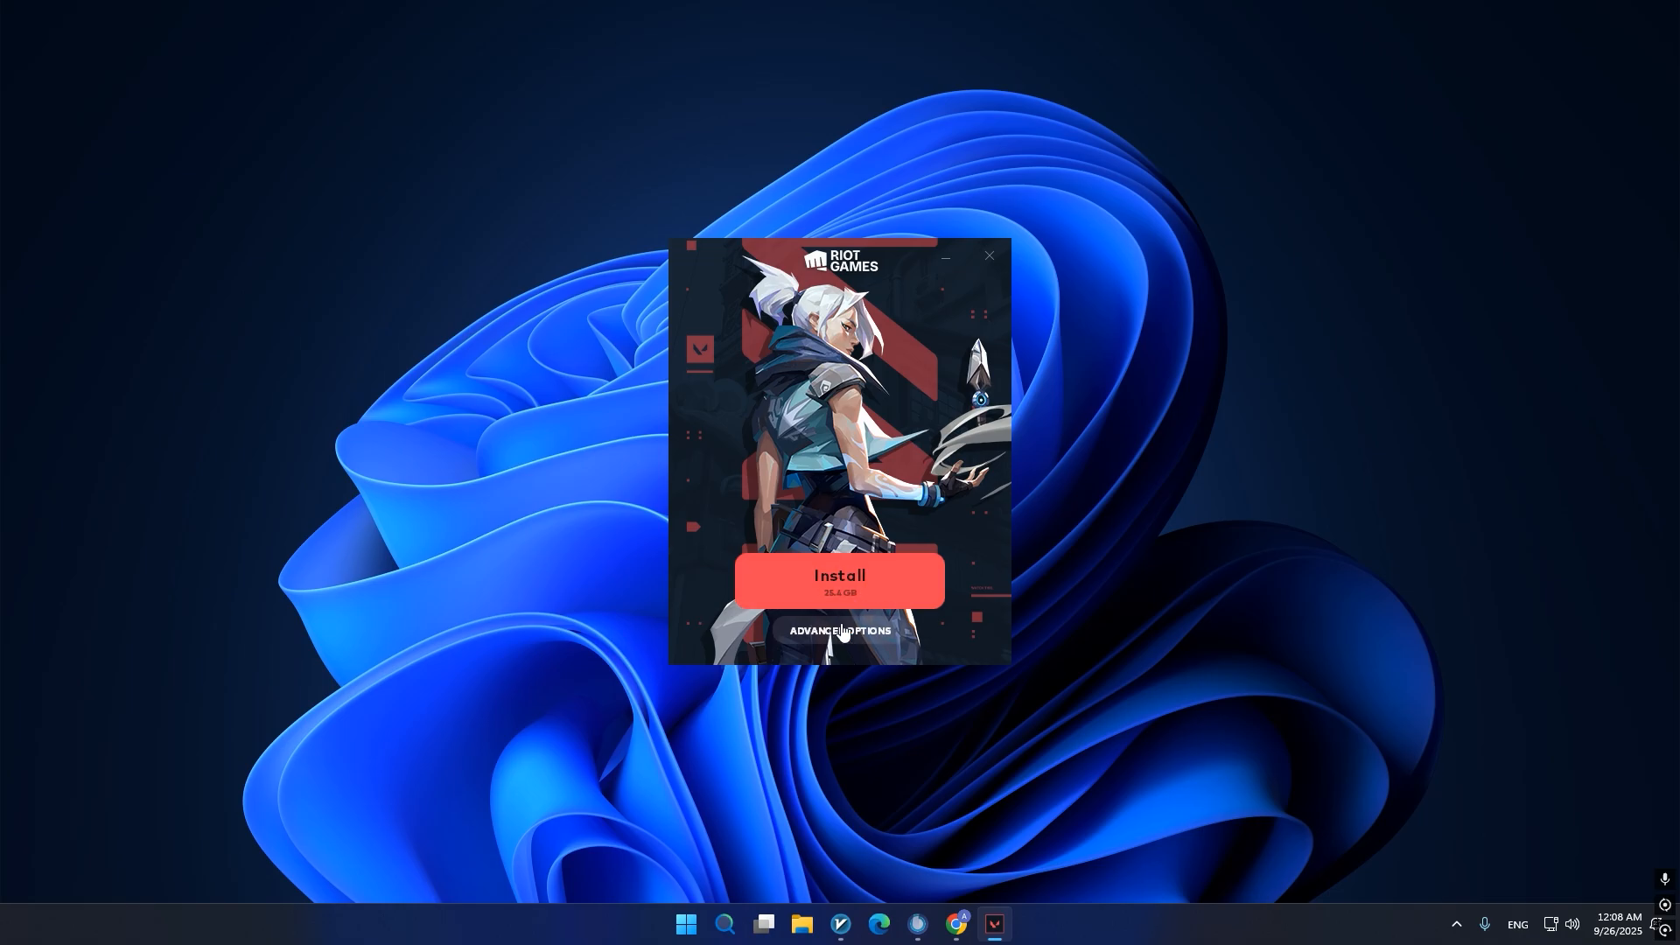
# Confirm the C:\Riot Games\VALORANT install path under Advanced Options and start installing
pyautogui.click(840, 630)
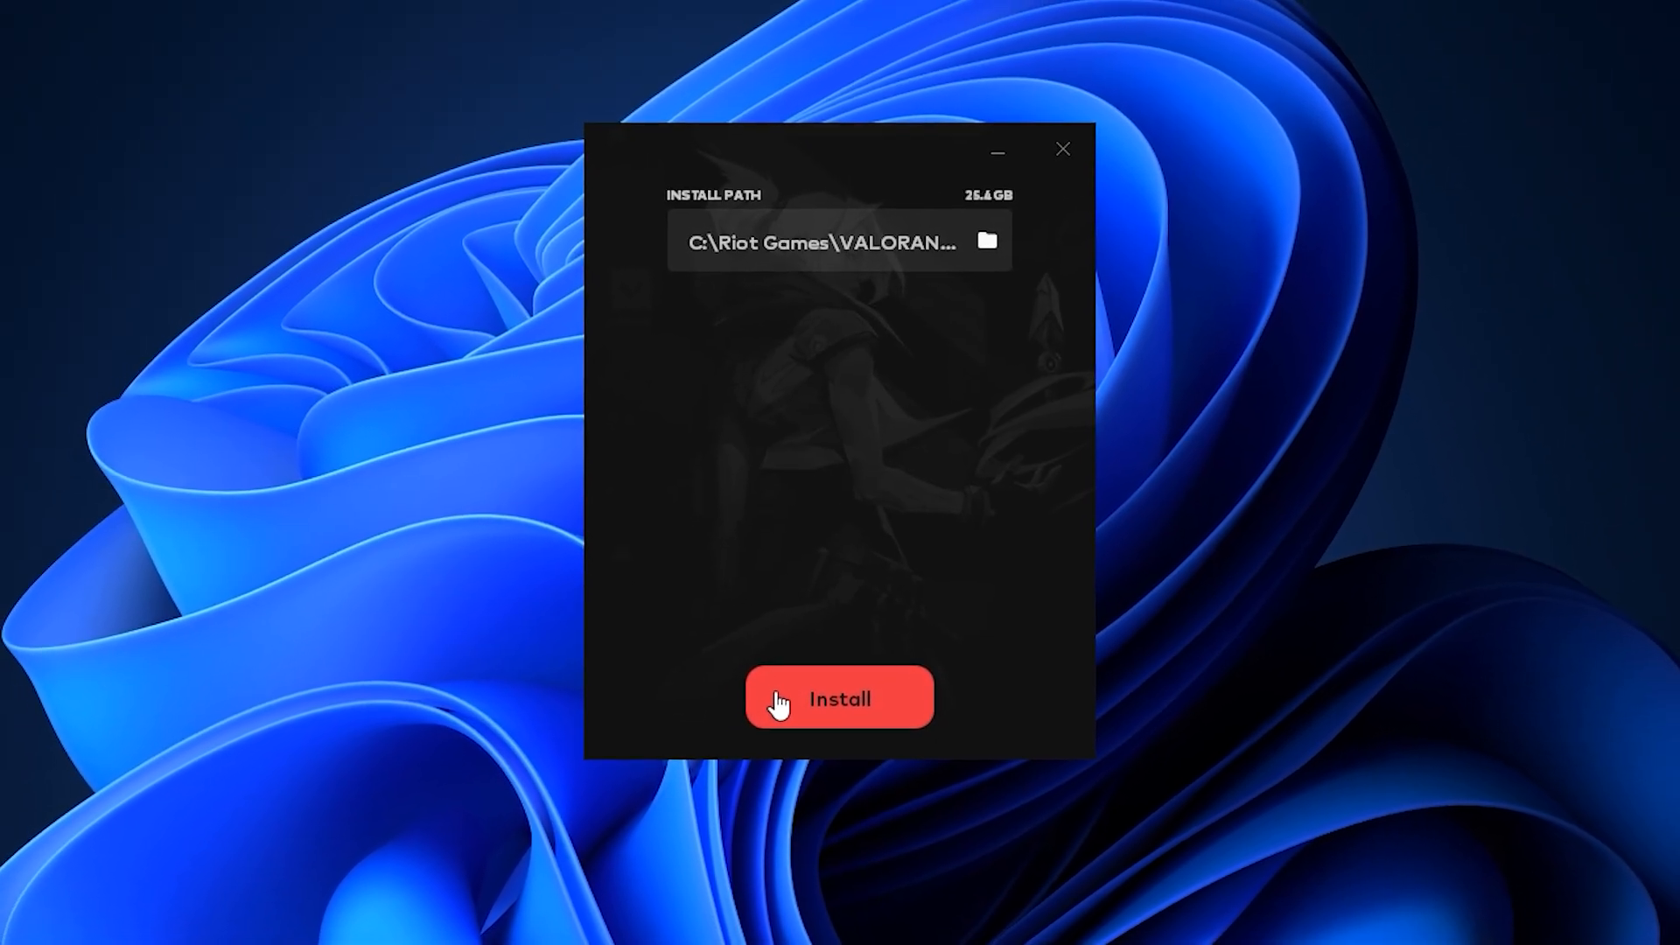
pyautogui.click(839, 698)
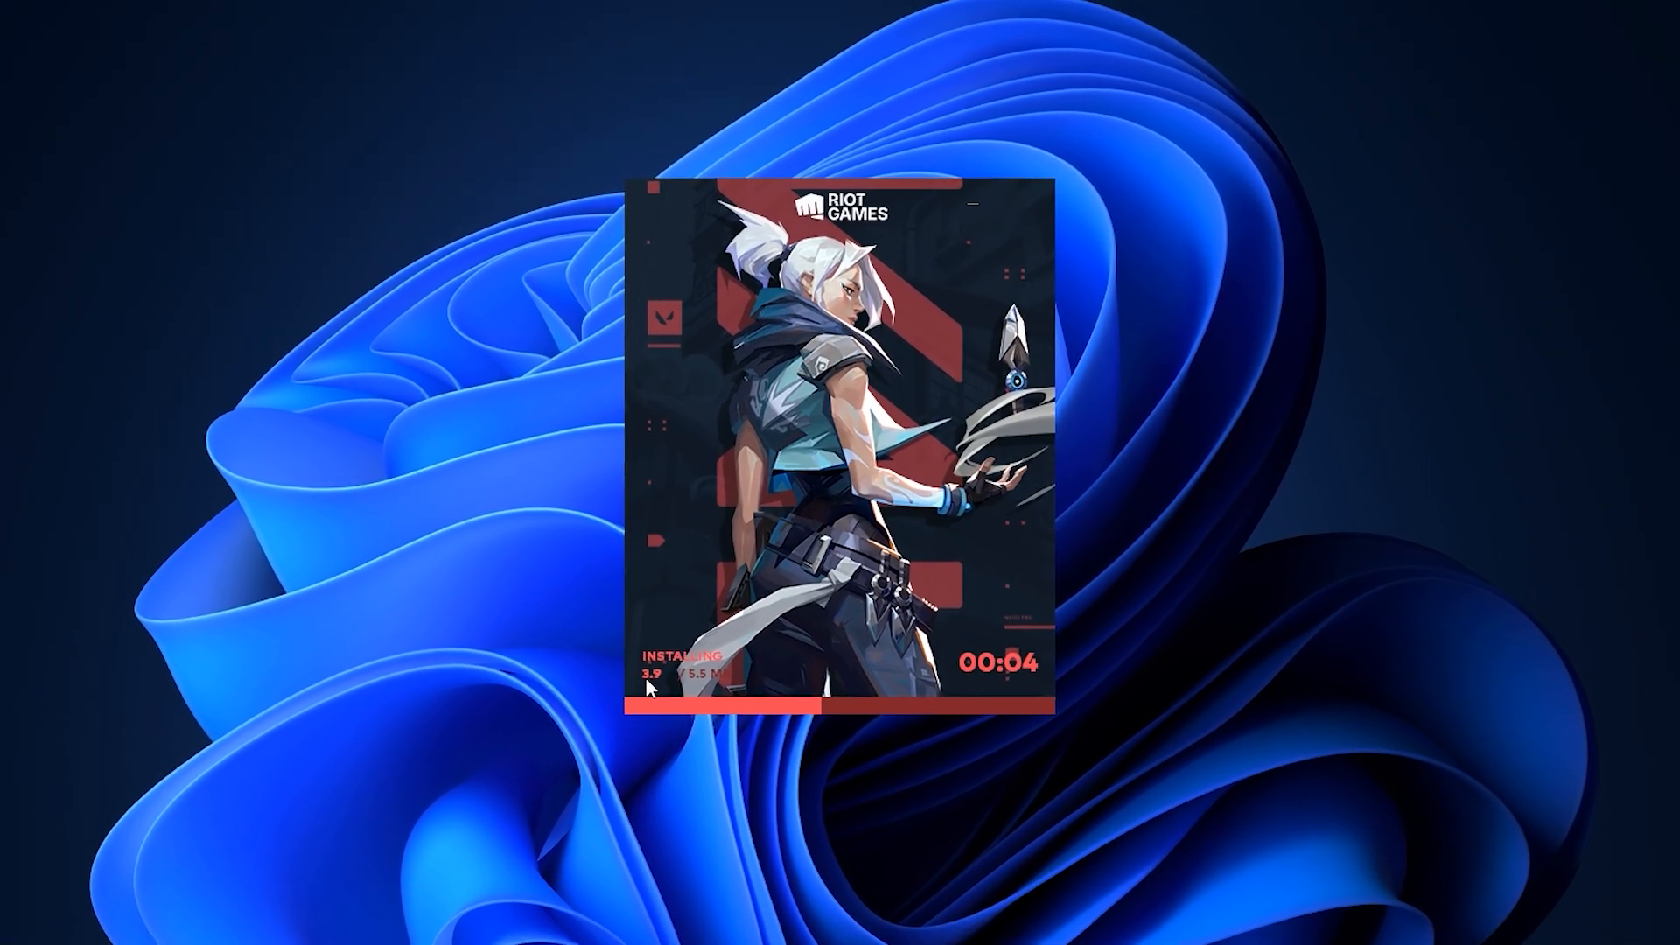